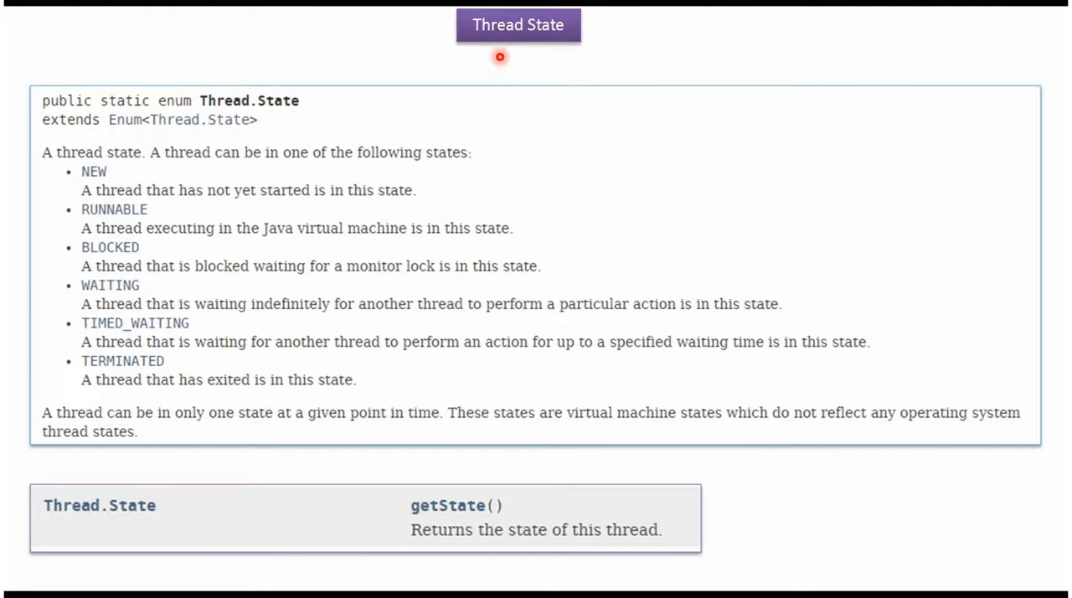
pyautogui.moveTo(499, 56)
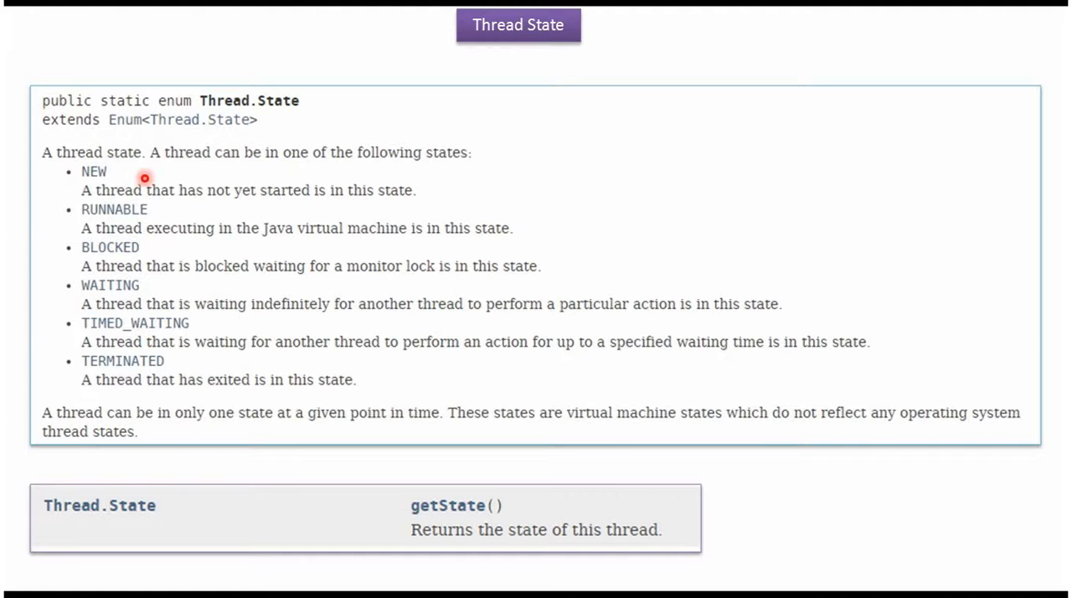
pyautogui.moveTo(164, 354)
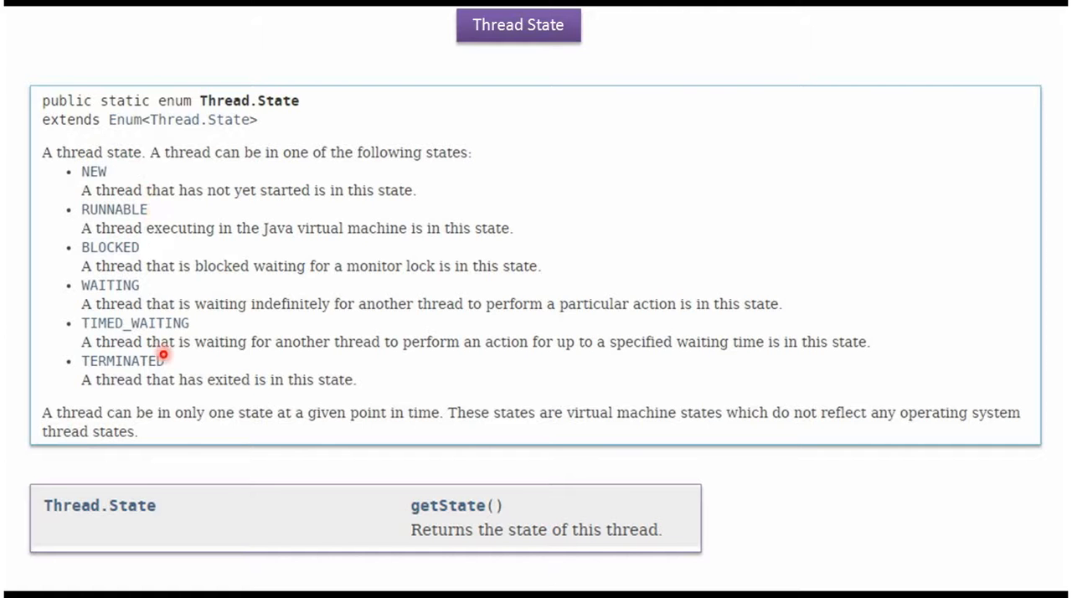
pyautogui.moveTo(154, 209)
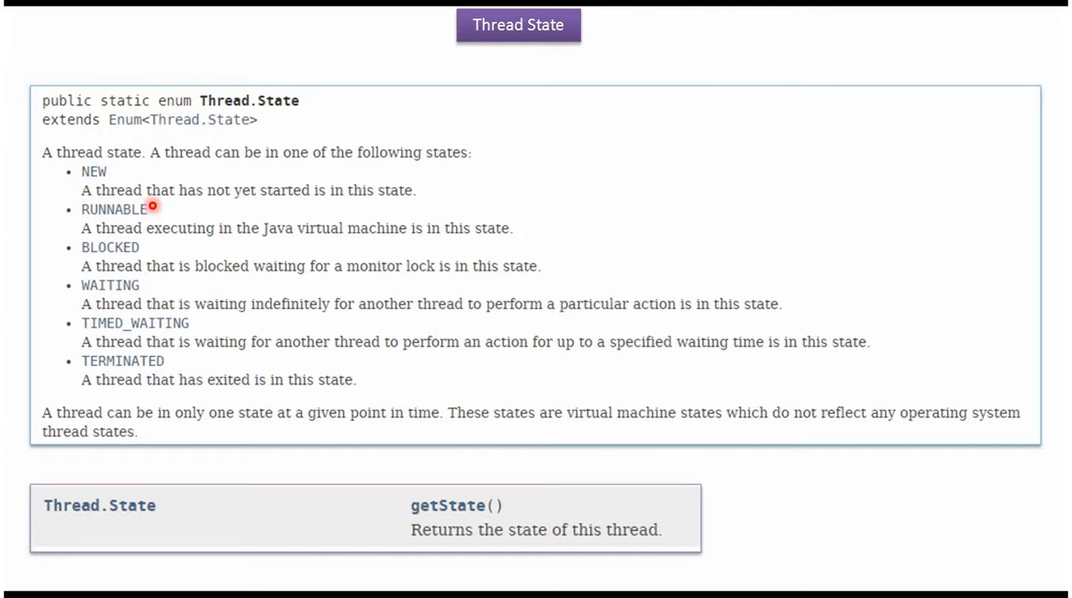
pyautogui.moveTo(167, 322)
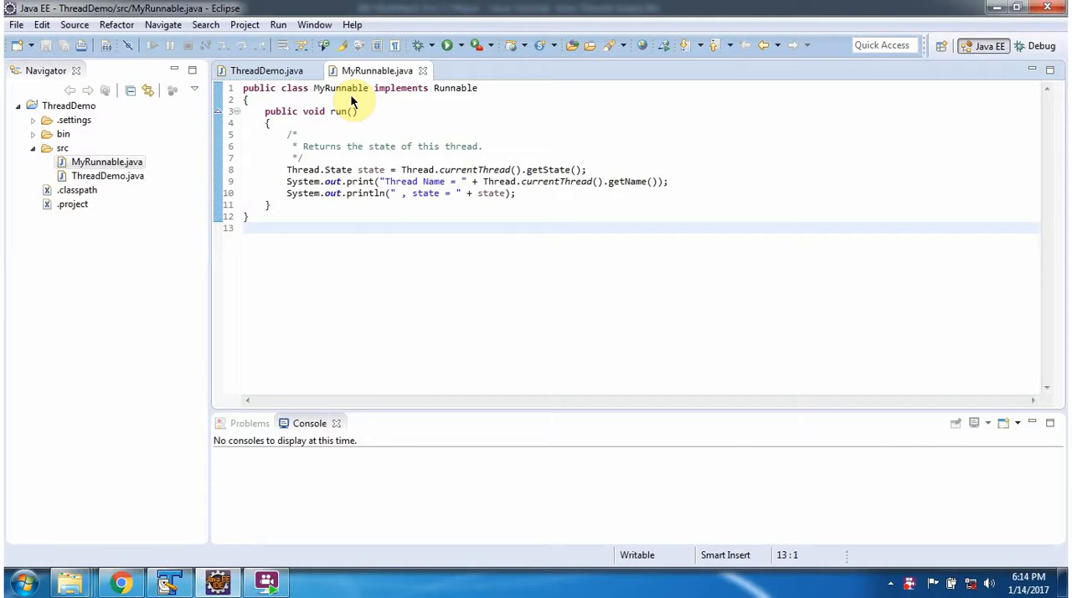
# Step: Switch to the ThreadDemo.java editor to view its main method starting a MyRunnable thread
pyautogui.click(245, 228)
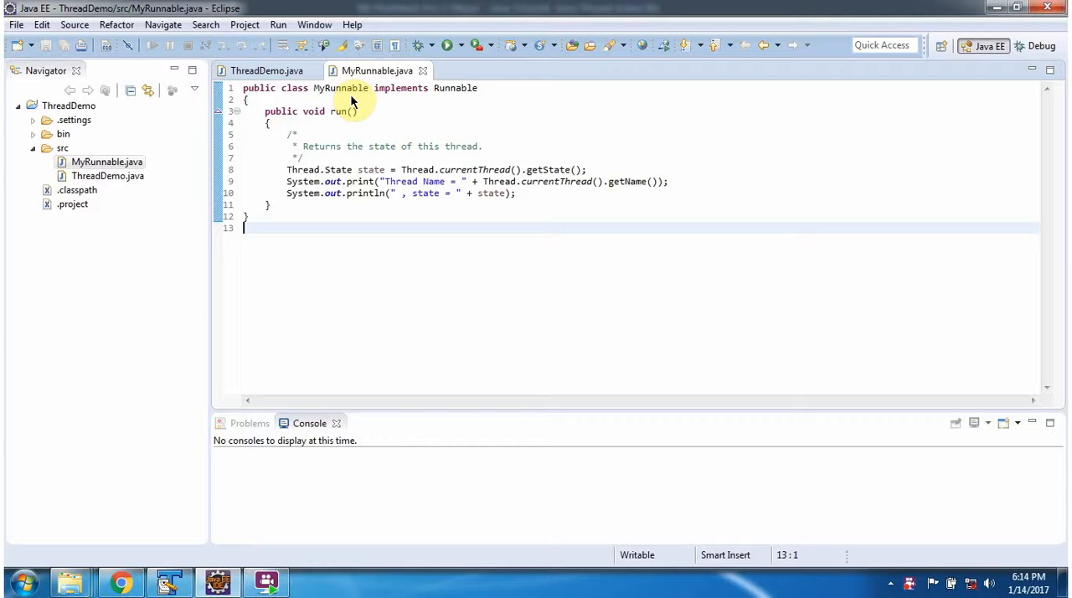
pyautogui.moveTo(455, 88)
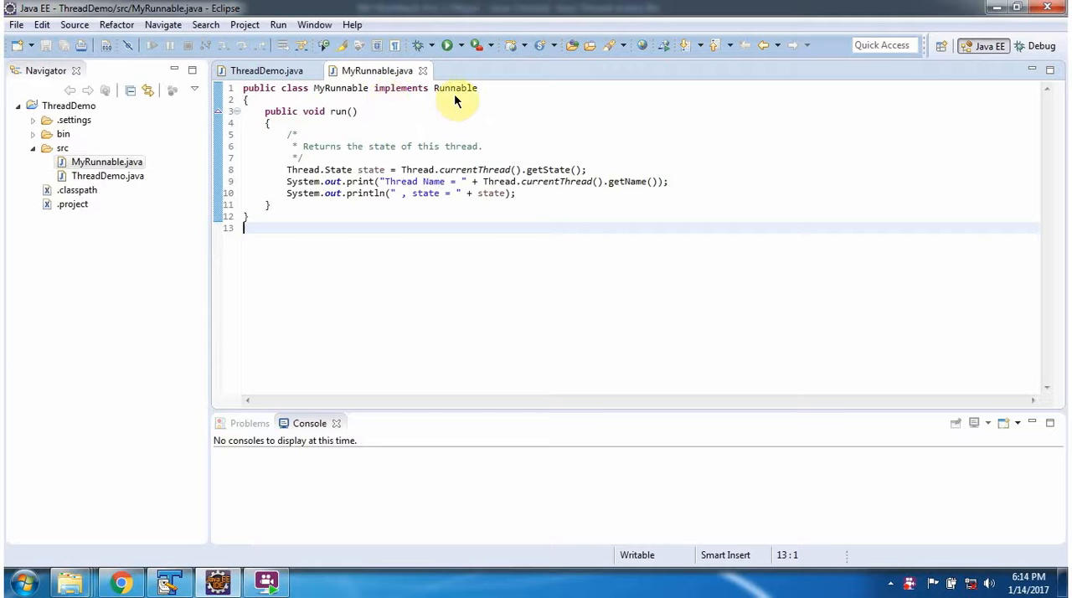
pyautogui.moveTo(334, 121)
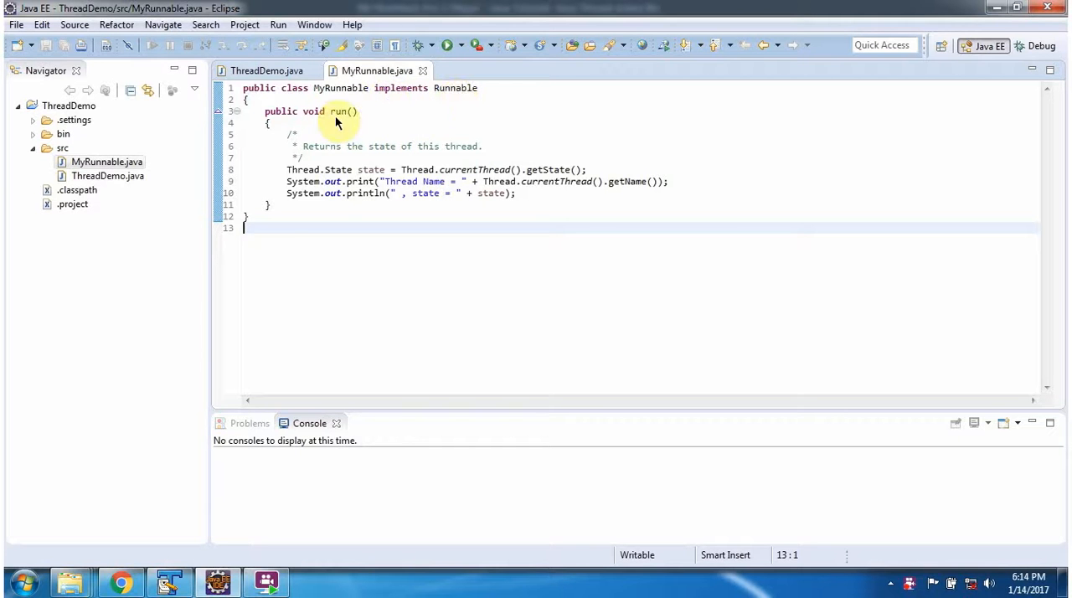
pyautogui.moveTo(362, 205)
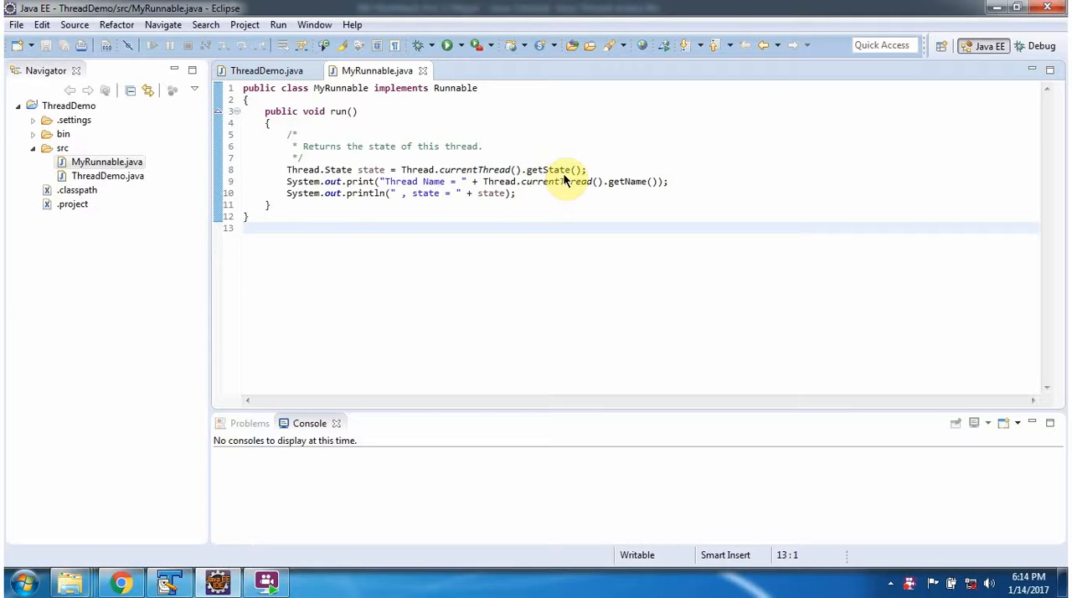
pyautogui.moveTo(424, 193)
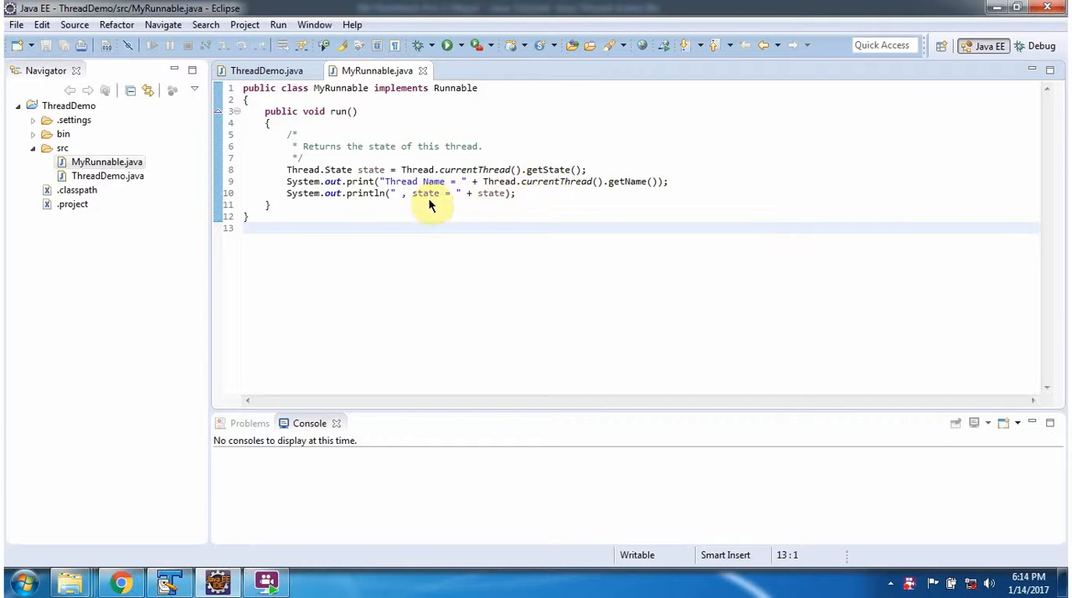
pyautogui.moveTo(503, 208)
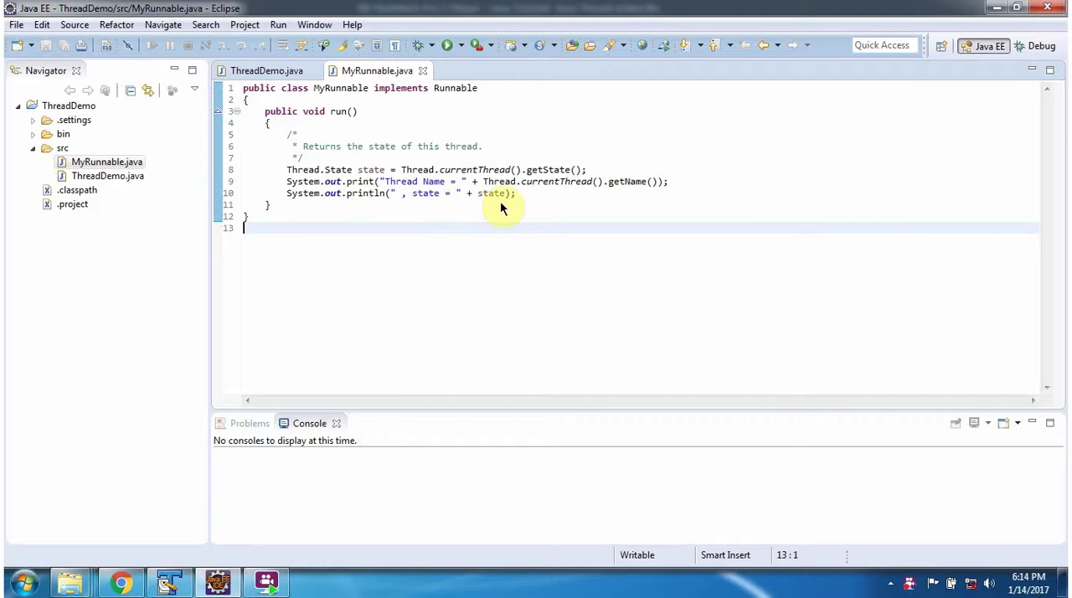
pyautogui.click(267, 70)
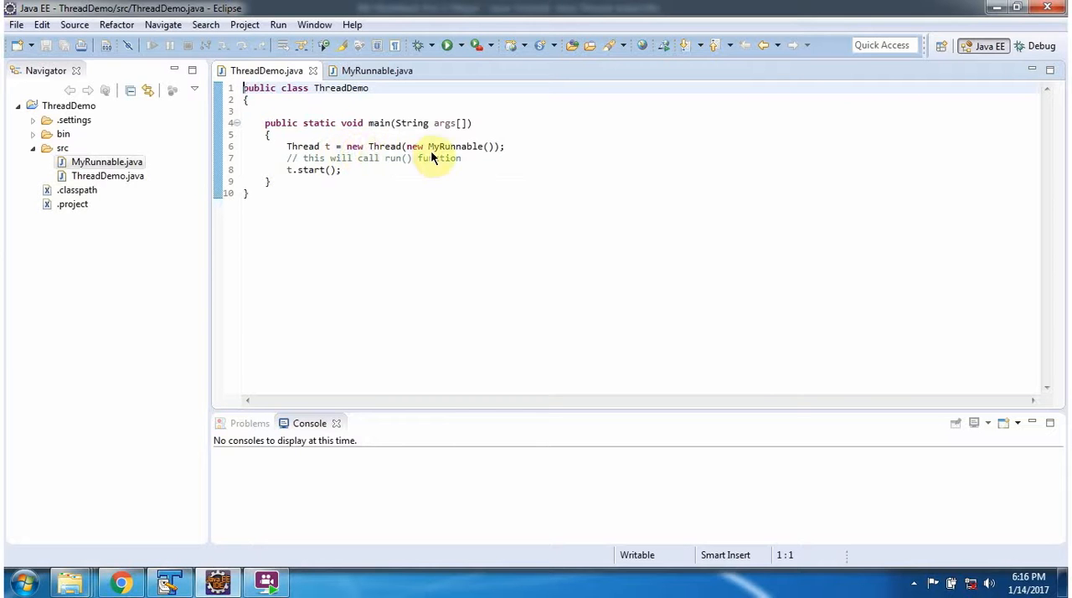
pyautogui.moveTo(385, 170)
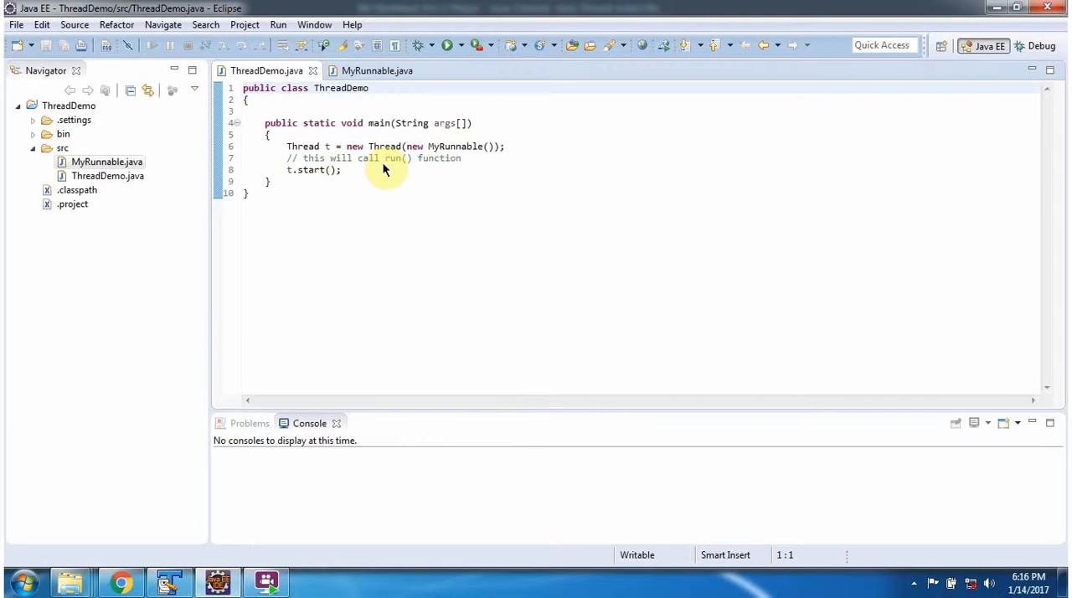
pyautogui.moveTo(448, 46)
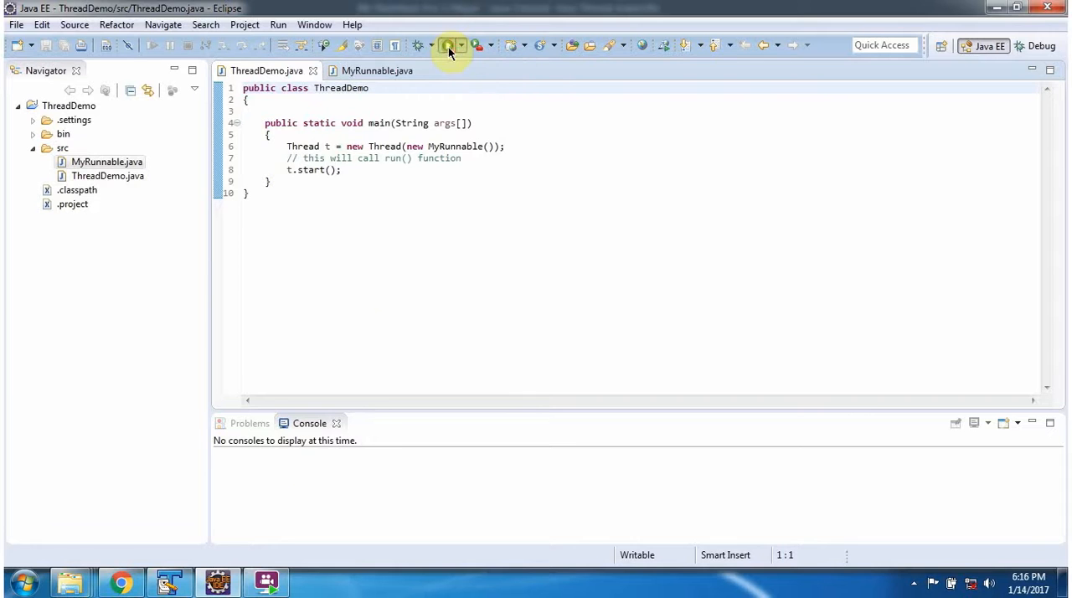
# Step: Run ThreadDemo so the console prints 'Thread Name = Thread-0 , state = RUNNABLE'
pyautogui.click(448, 45)
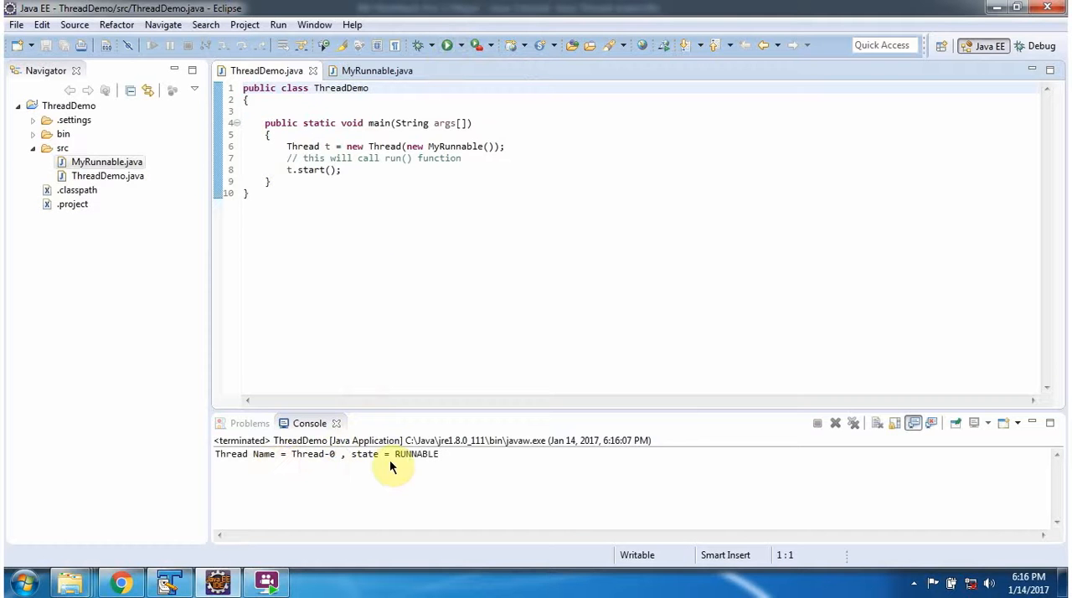
pyautogui.moveTo(326, 462)
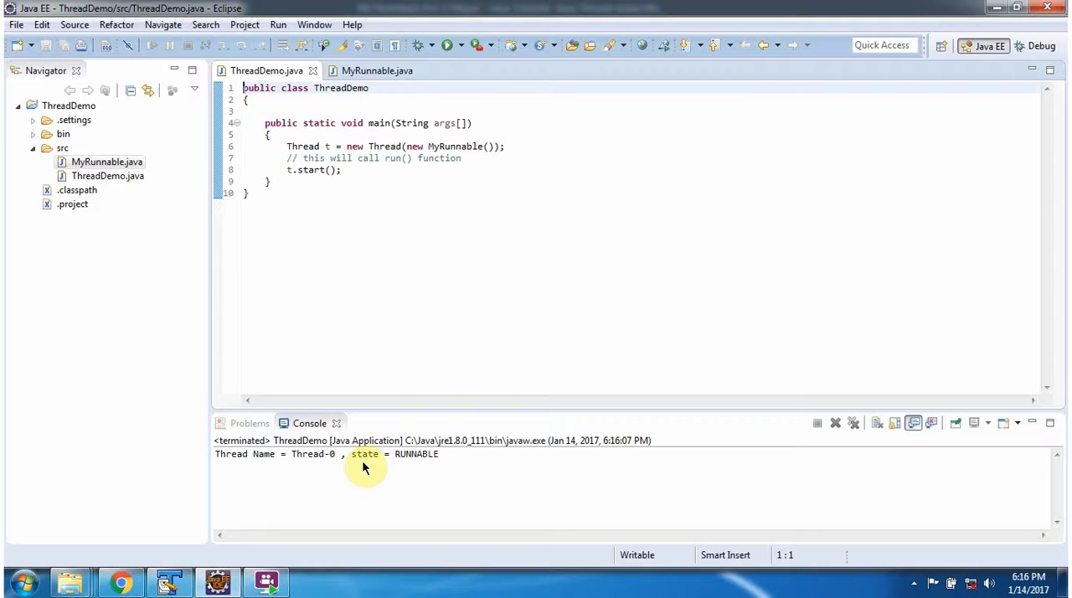
pyautogui.moveTo(411, 465)
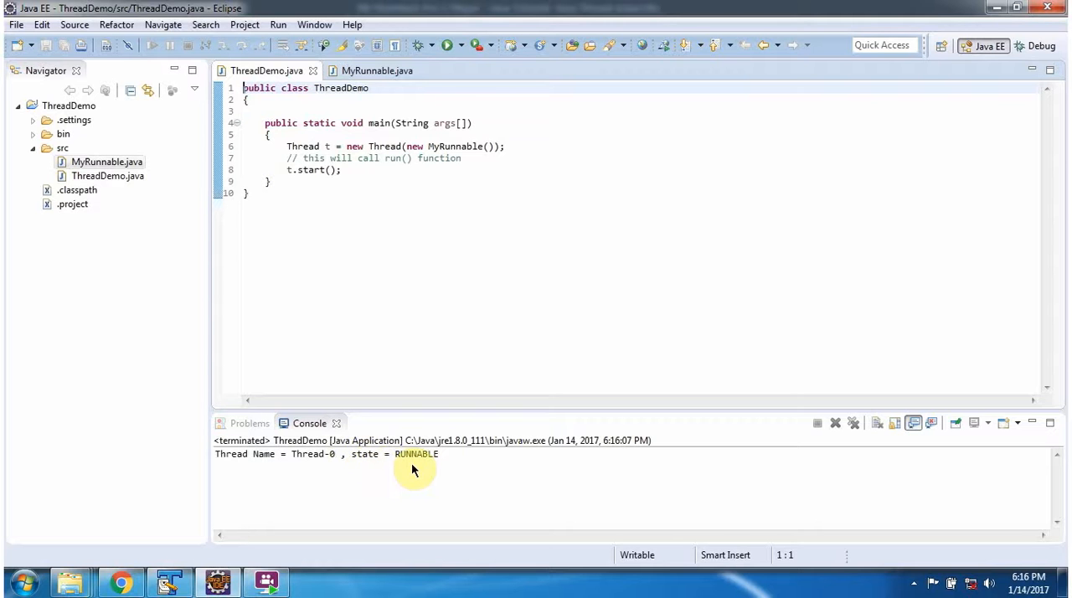